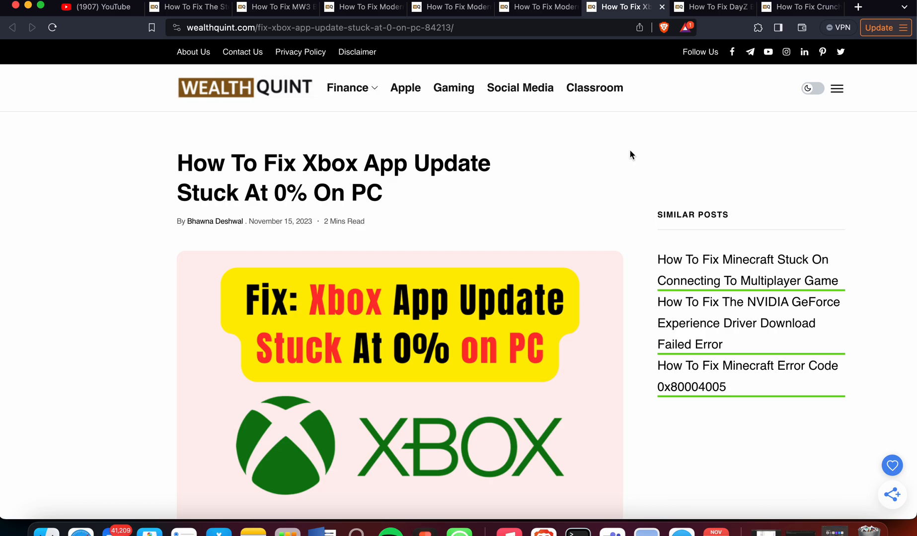
scroll("down", 3)
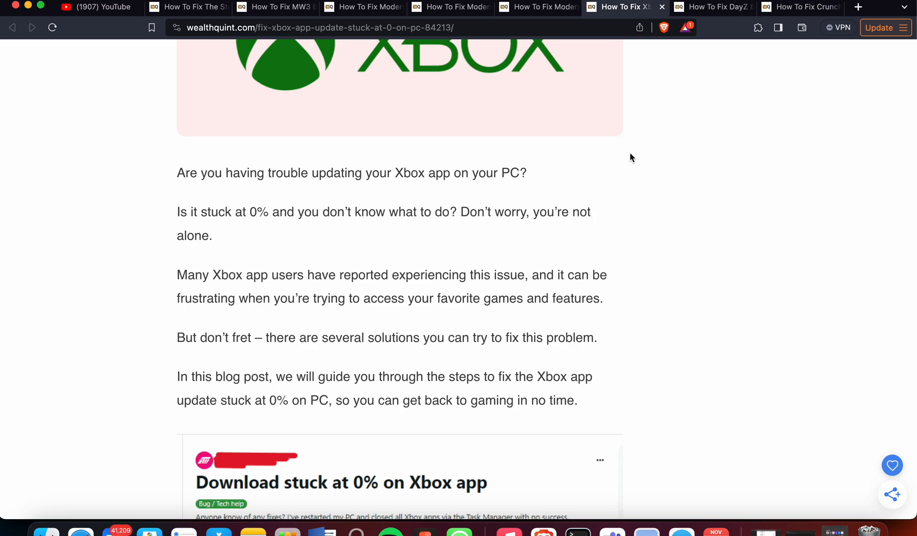
scroll("down", 3)
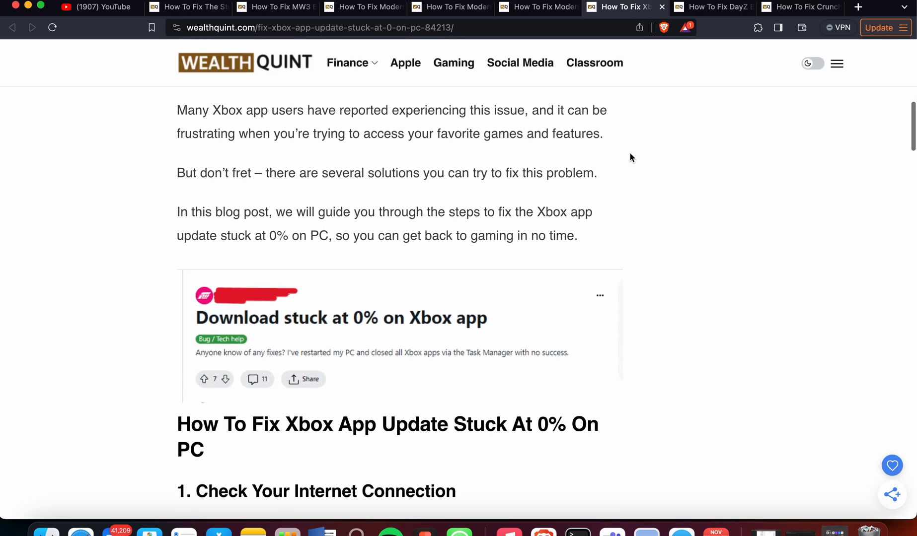
scroll("down", 3)
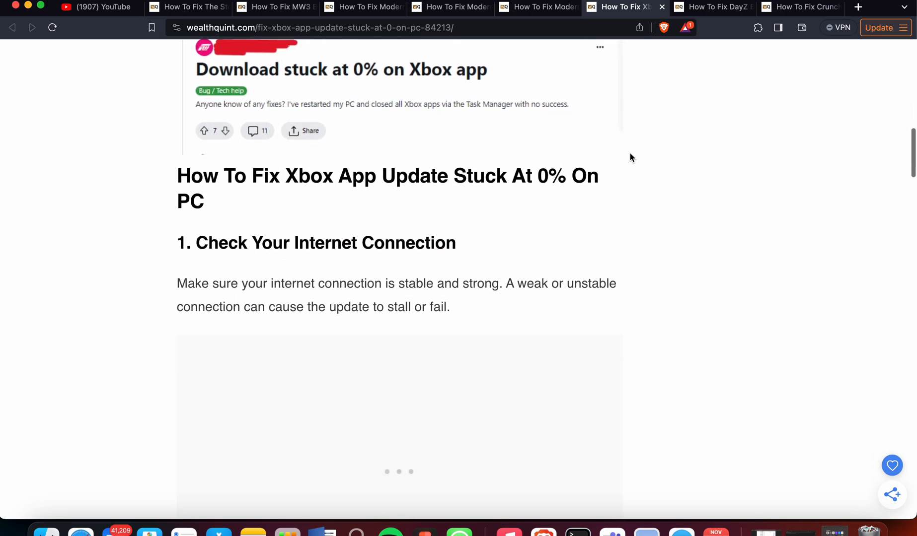
scroll("down", 3)
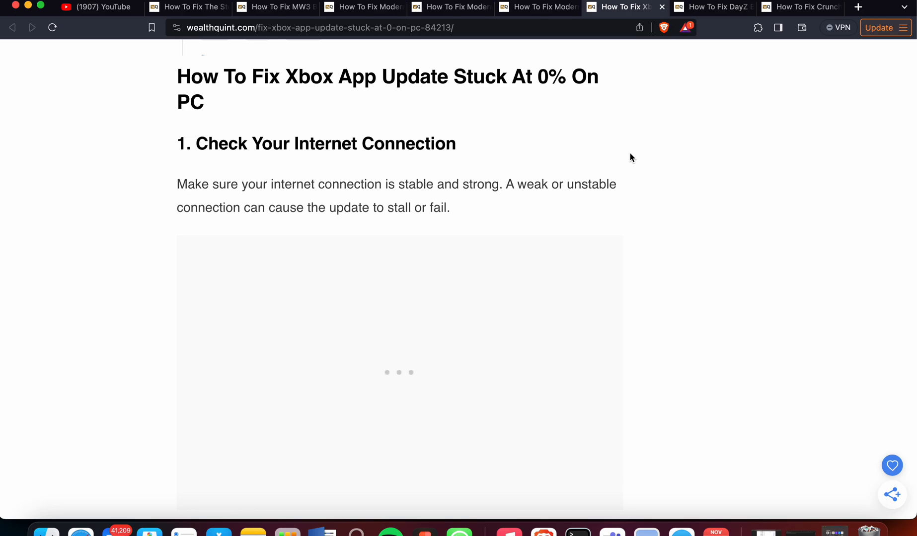
scroll("down", 3)
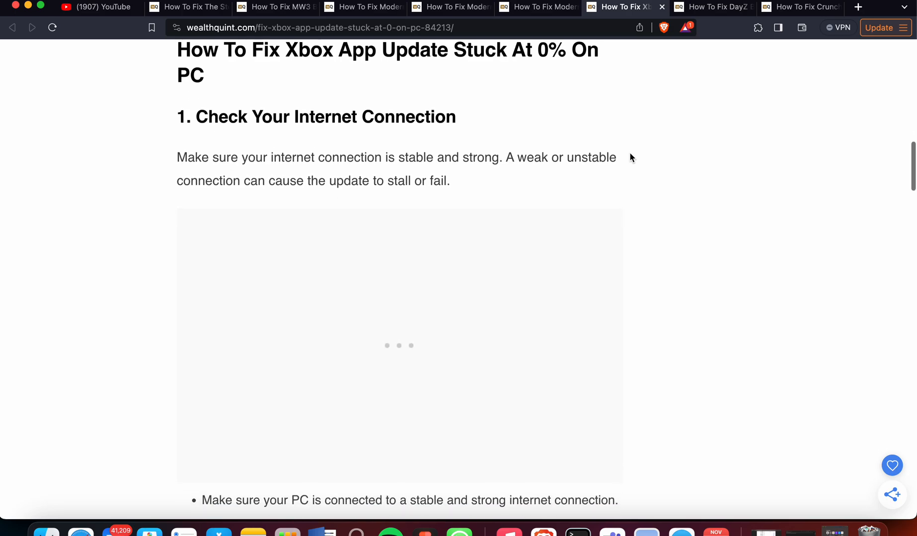
scroll("down", 3)
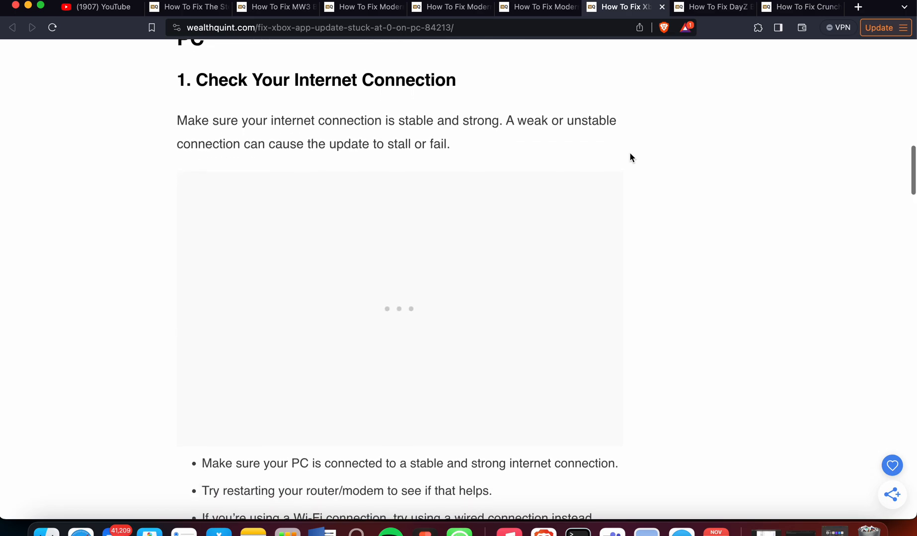
scroll("down", 3)
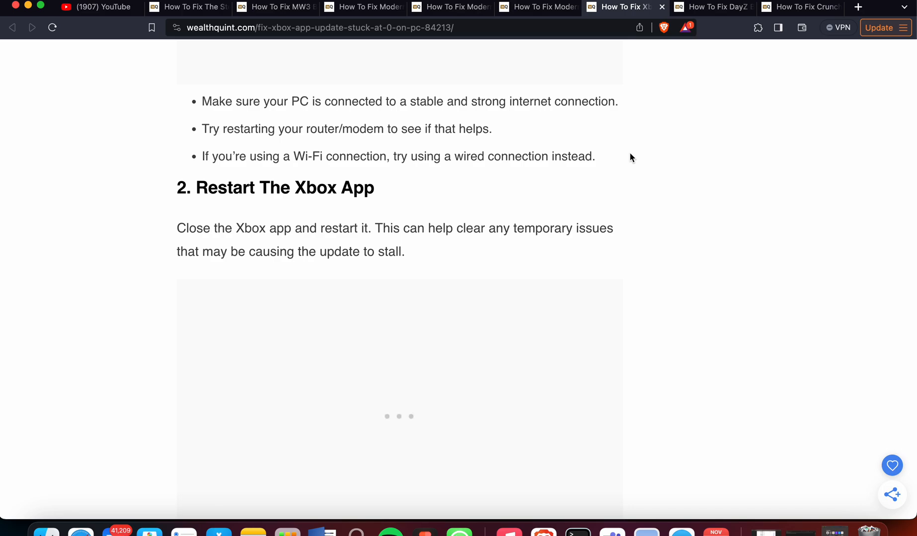
scroll("down", 3)
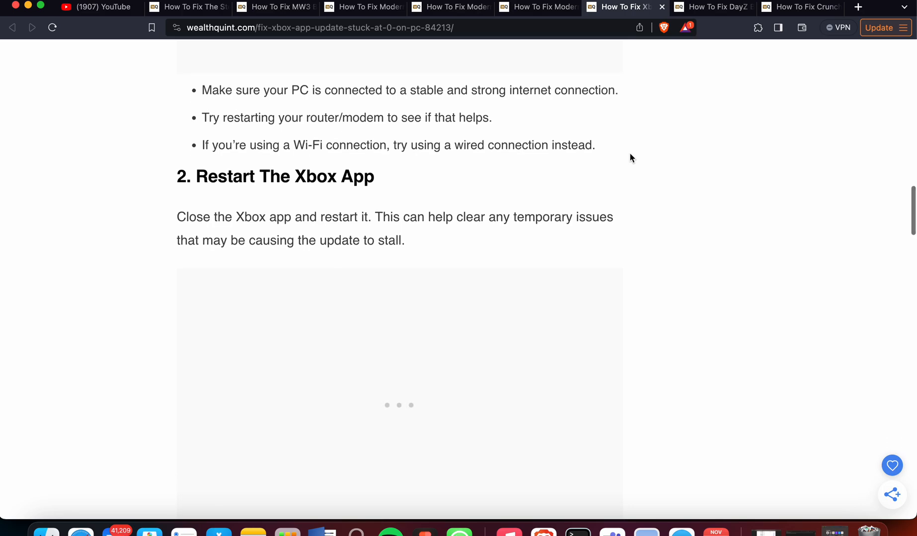
scroll("down", 3)
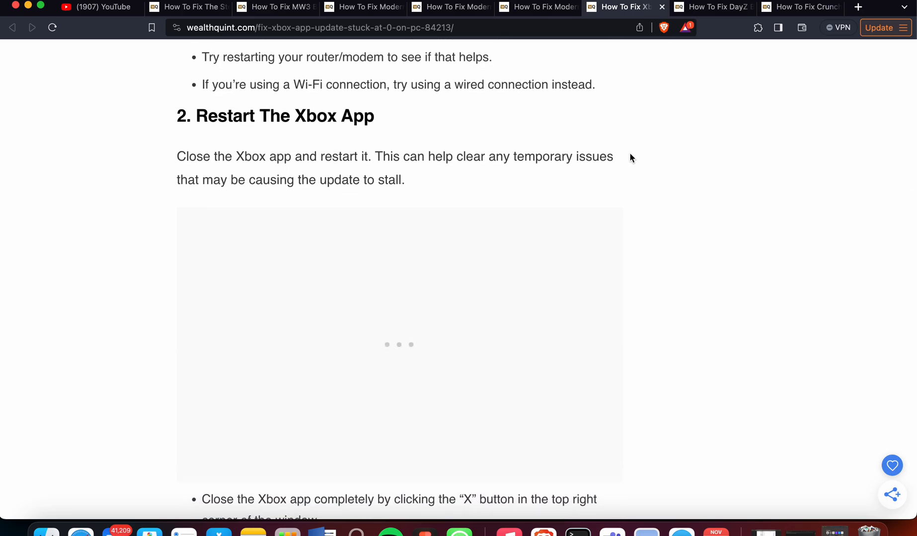
scroll("down", 3)
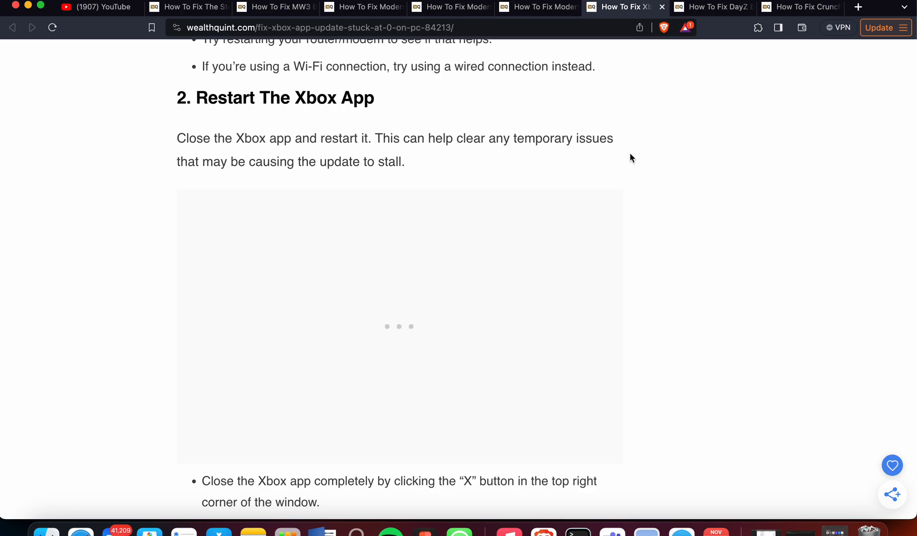
scroll("down", 3)
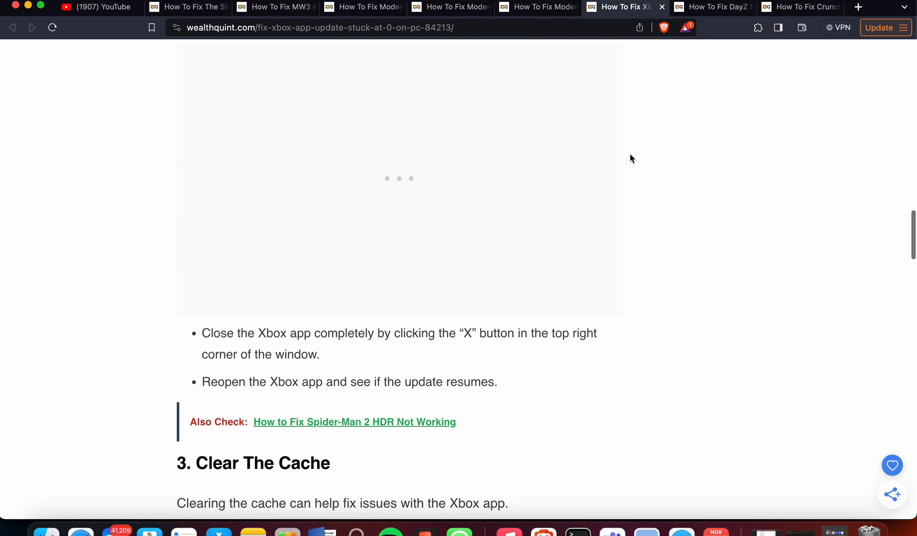
scroll("down", 3)
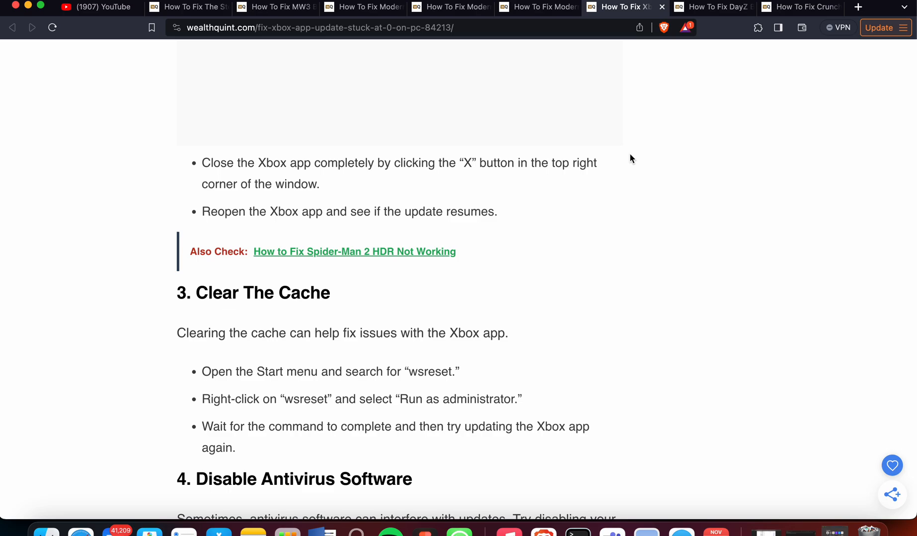
scroll("down", 3)
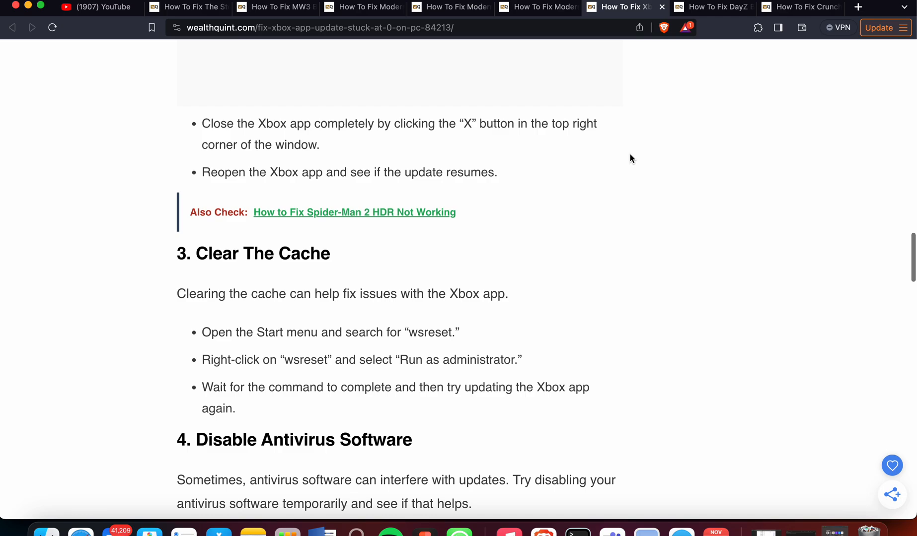
scroll("down", 3)
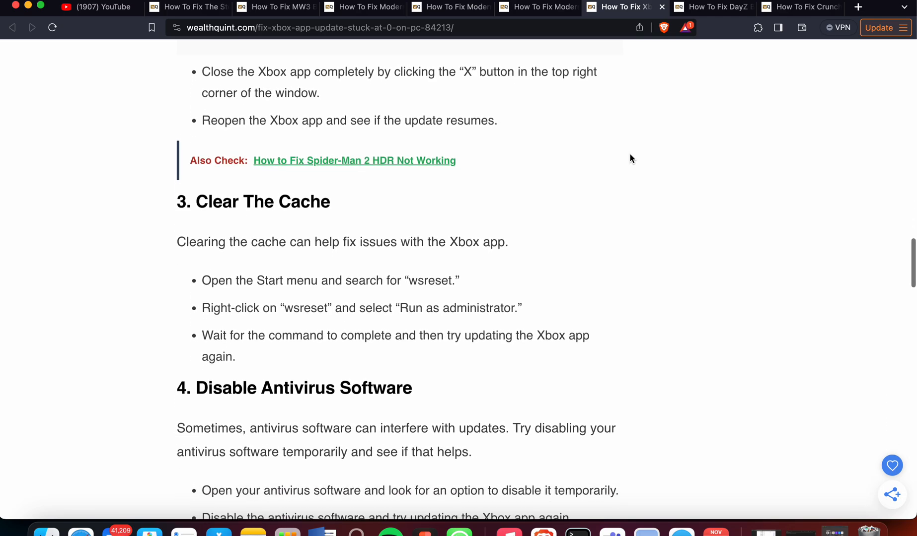
scroll("down", 3)
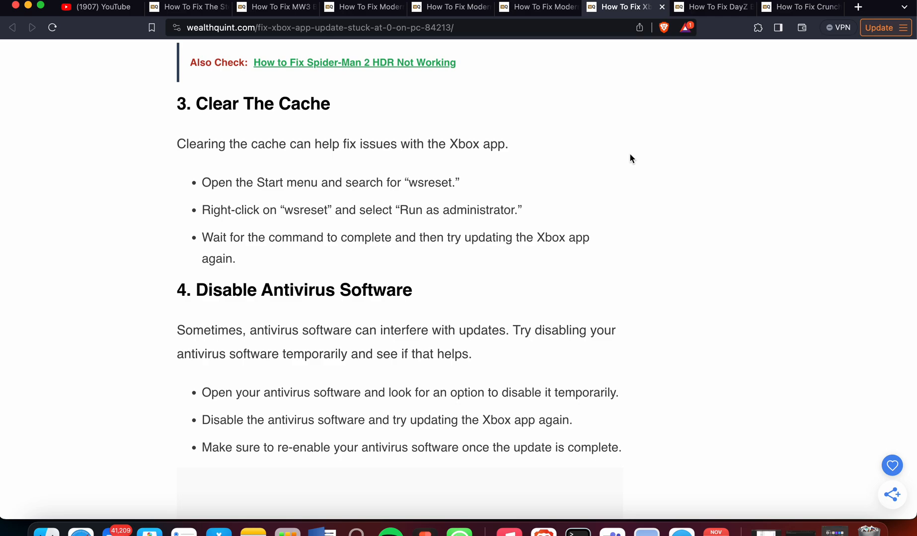
scroll("down", 3)
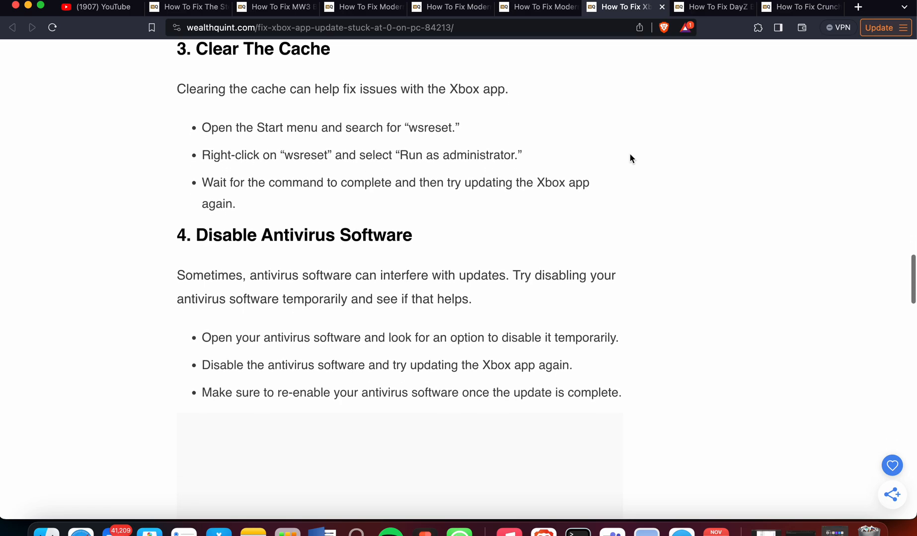
scroll("down", 3)
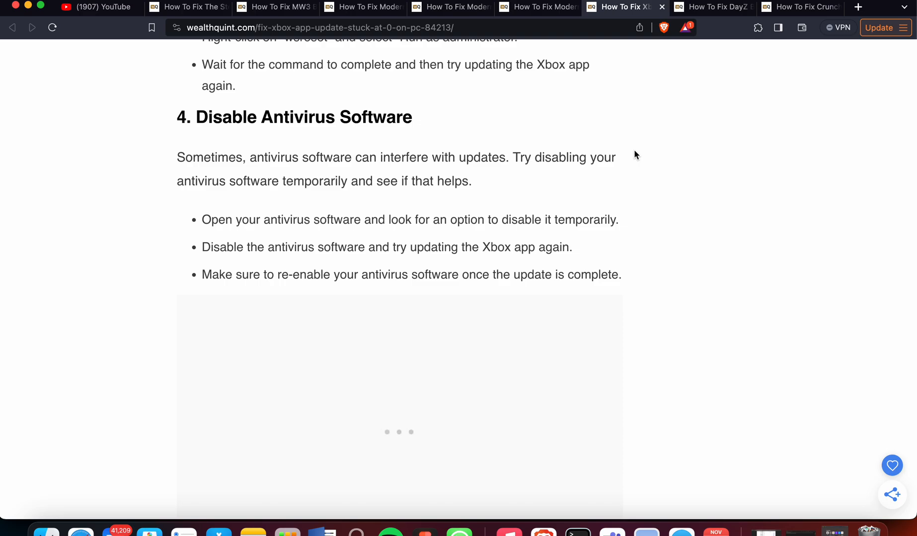
scroll("down", 3)
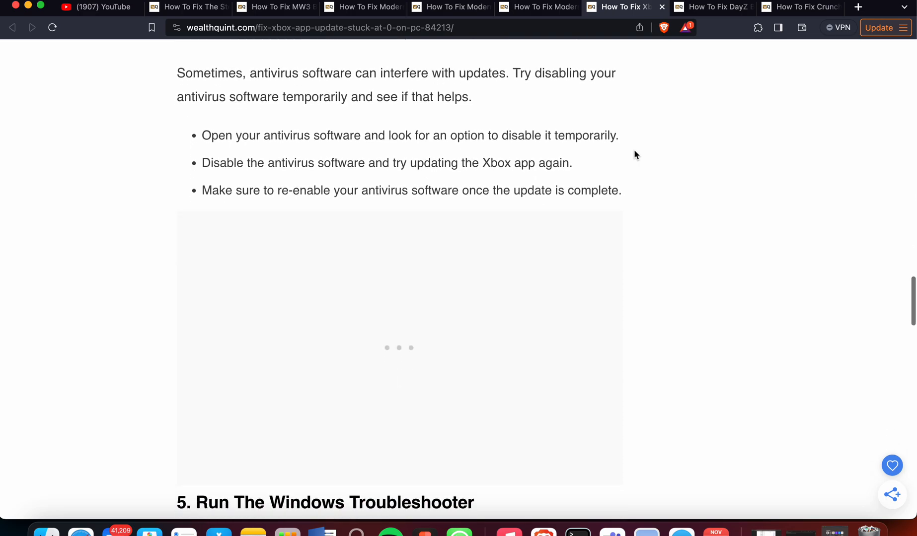
scroll("down", 3)
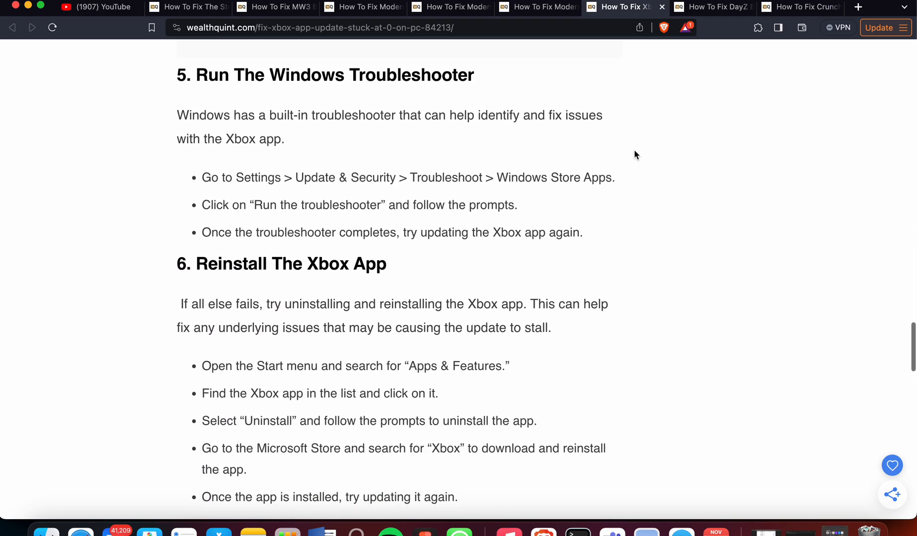
scroll("down", 3)
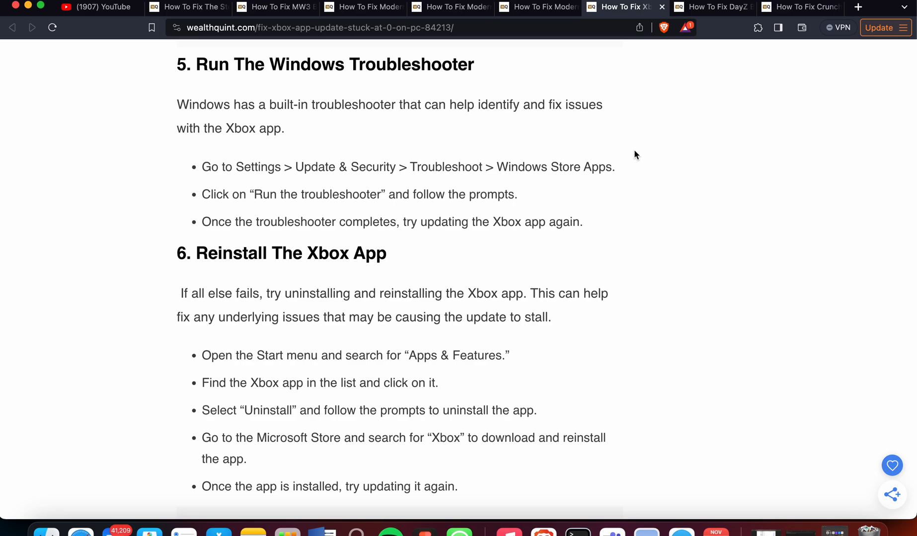
scroll("down", 3)
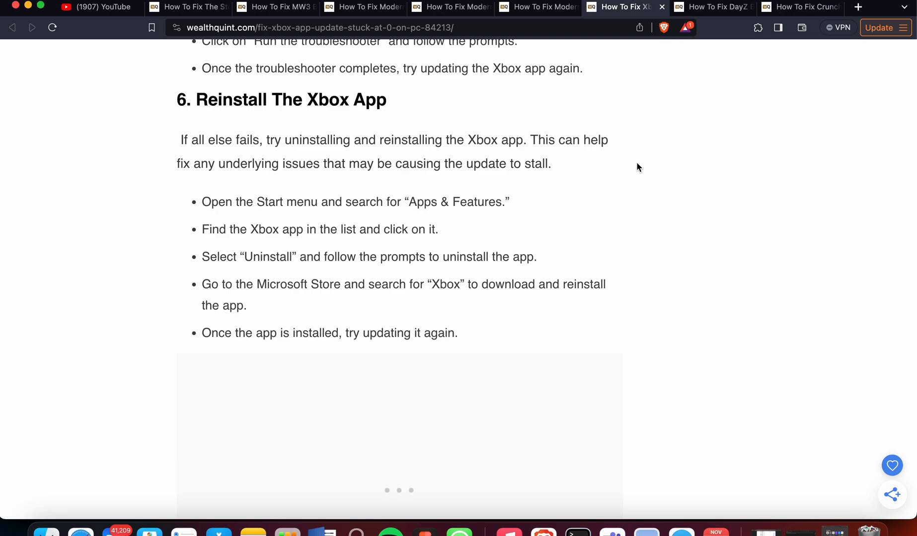
scroll("down", 3)
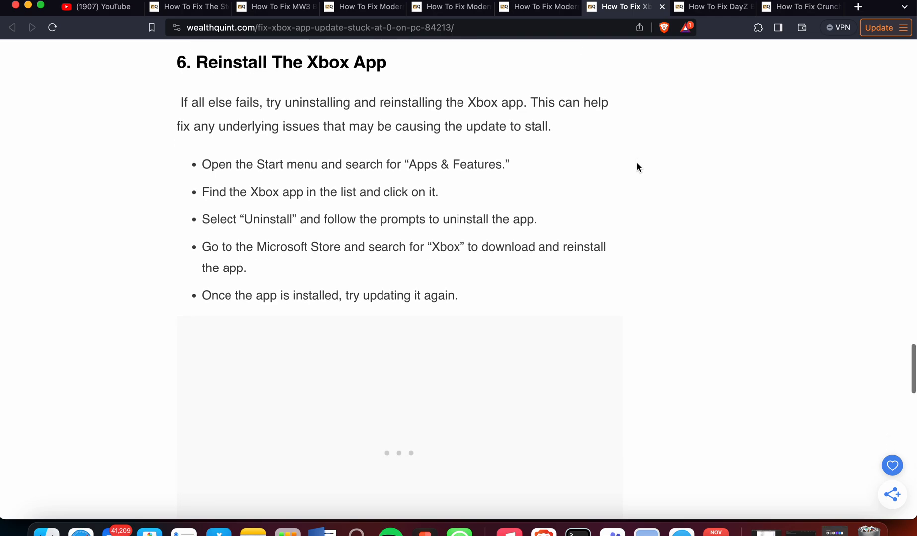
scroll("down", 3)
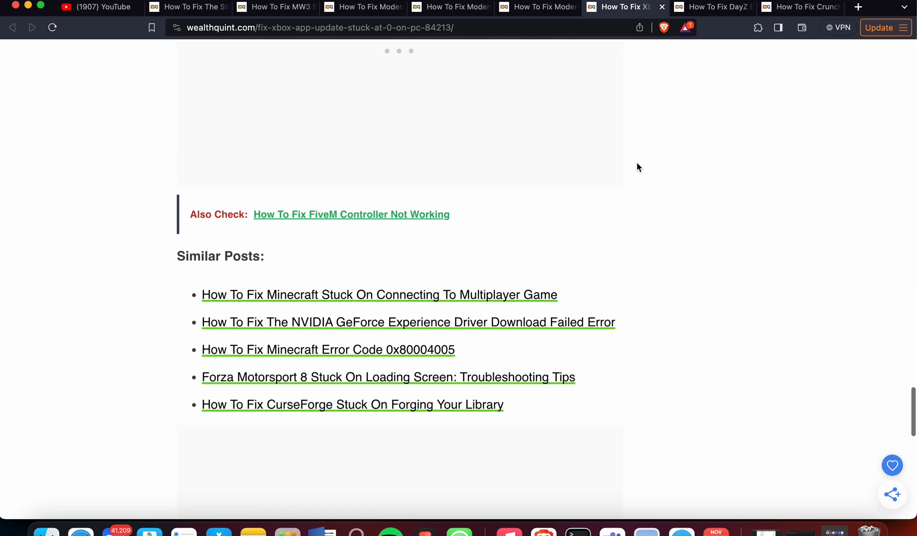
scroll("up", 3)
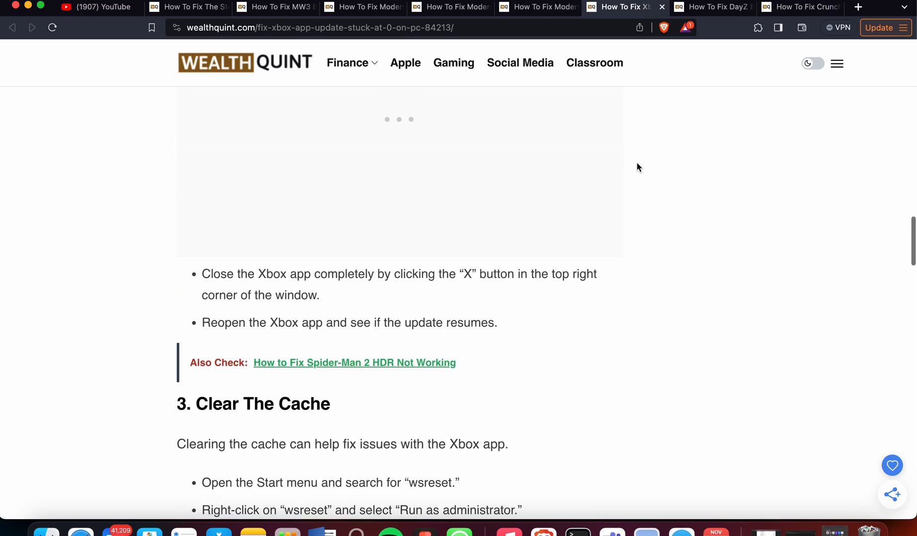
scroll("up", 3)
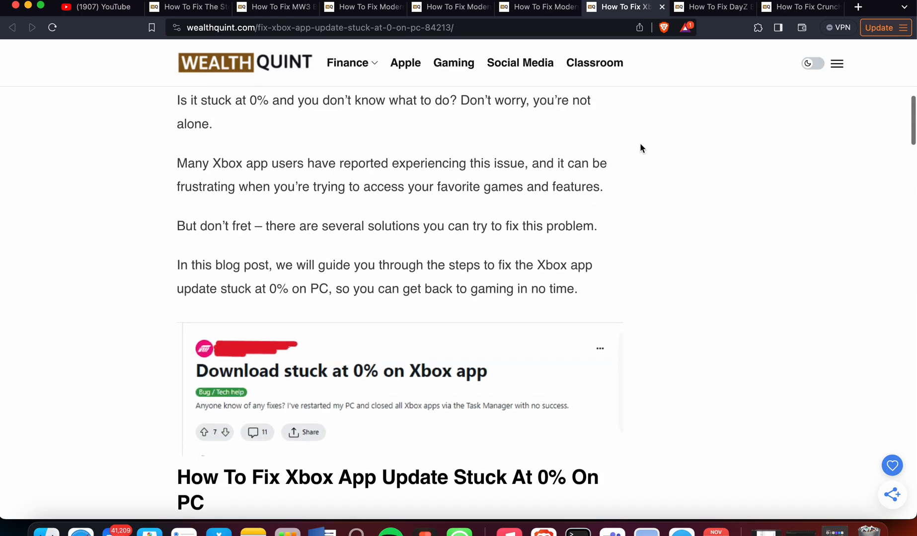
scroll("up", 3)
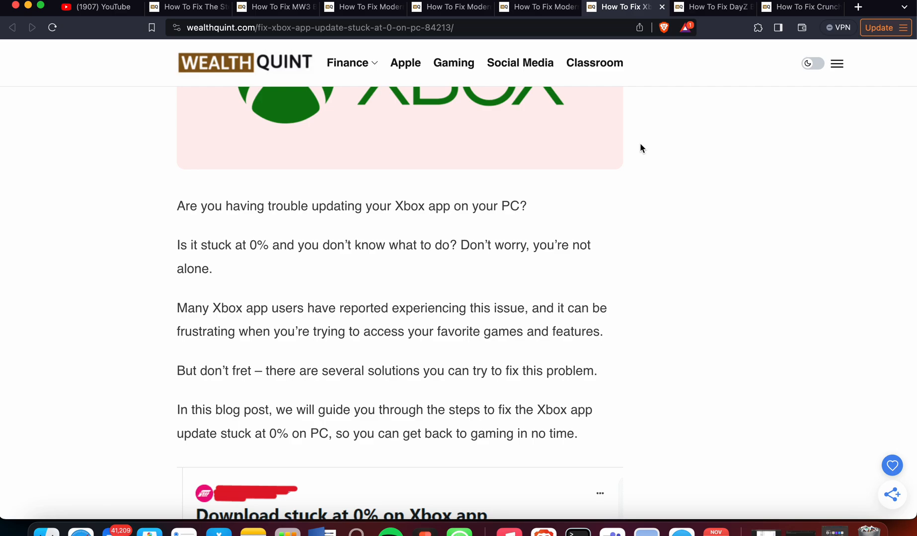